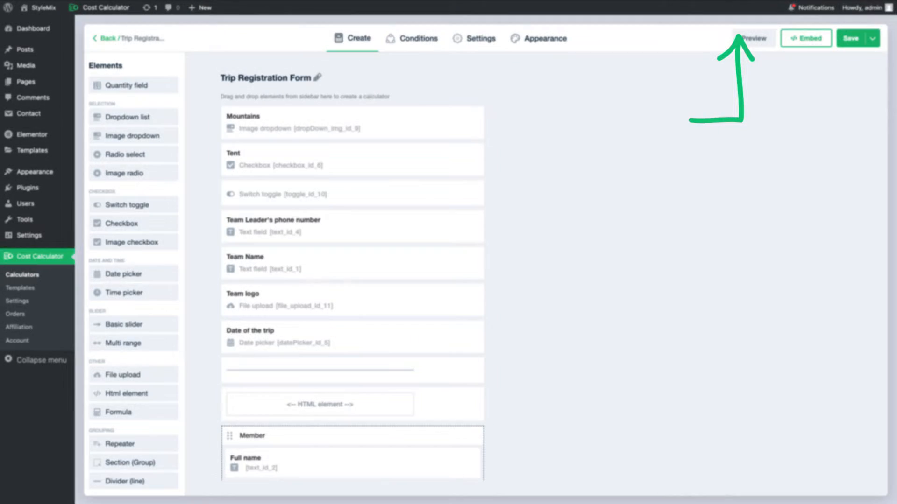
# Preview the form, toggle Trip details collapsed and open, and enable Participate in competition to reveal Team details.
pyautogui.click(753, 39)
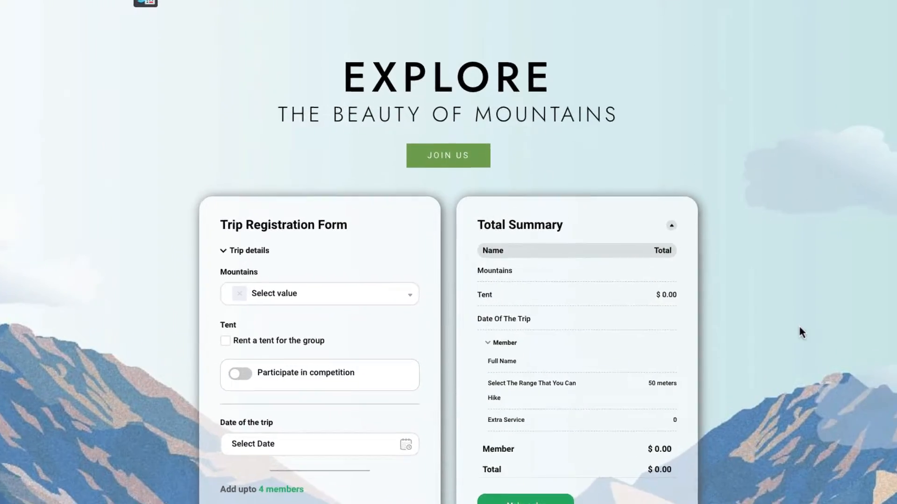
pyautogui.click(245, 250)
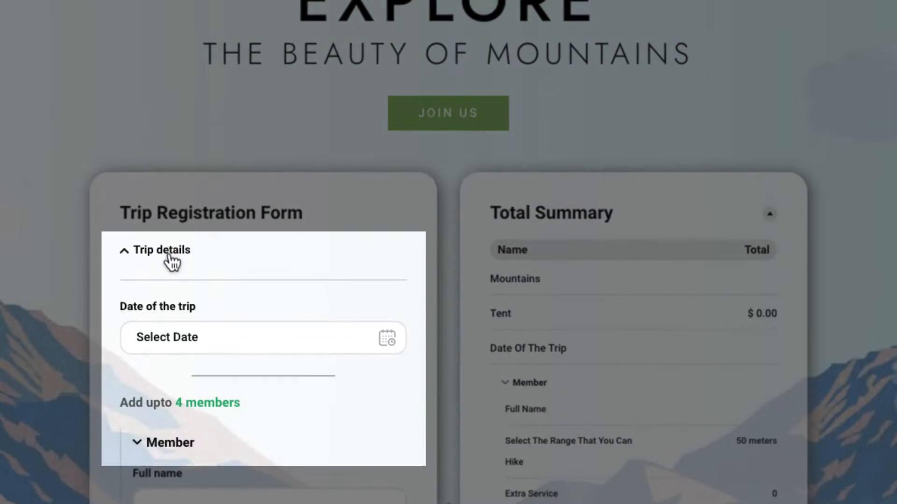
pyautogui.click(162, 251)
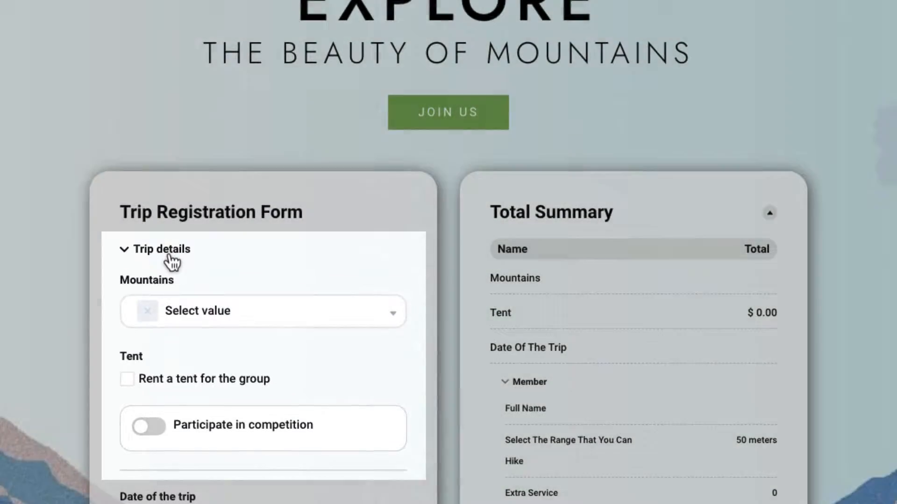
pyautogui.click(148, 427)
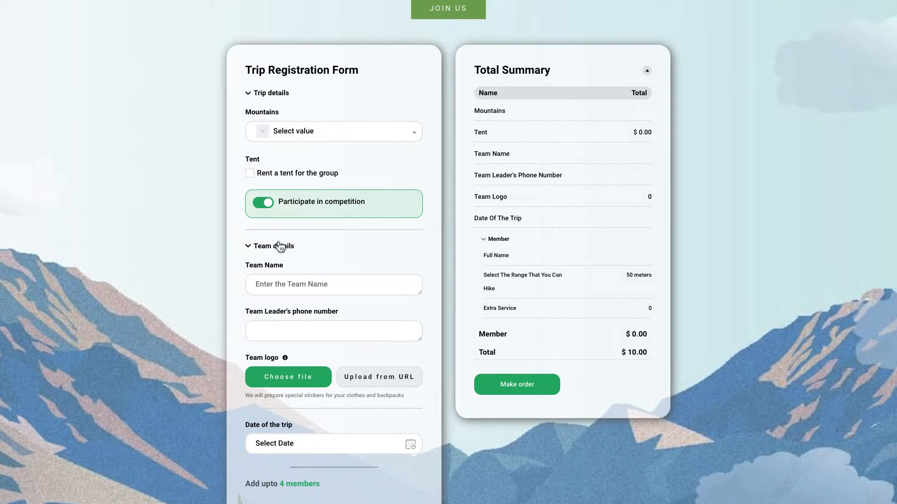
pyautogui.moveTo(279, 249)
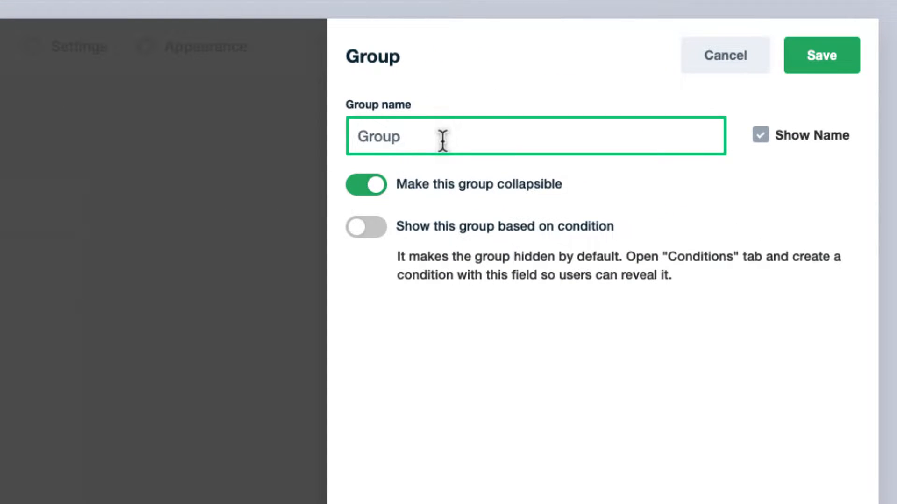
# Name the new Section (Group) 'Group field', keep Show Name on, and save it at the top of the form.
pyautogui.write('field')
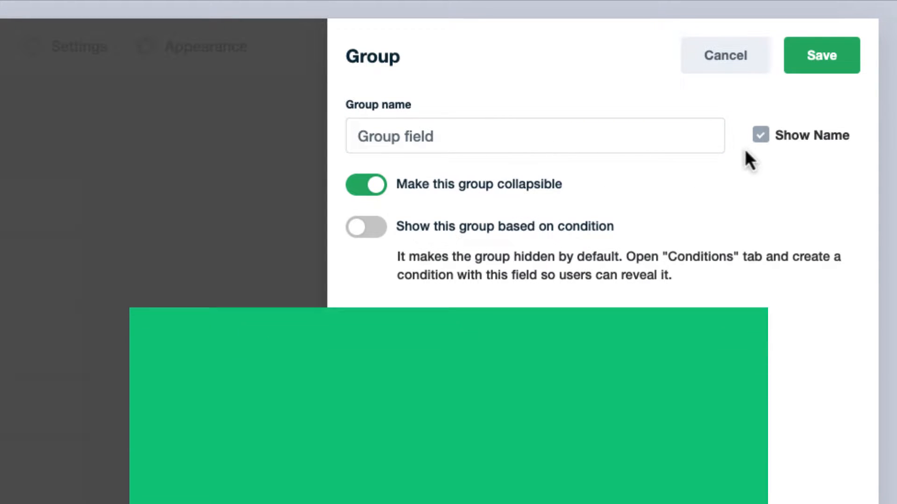
pyautogui.click(761, 134)
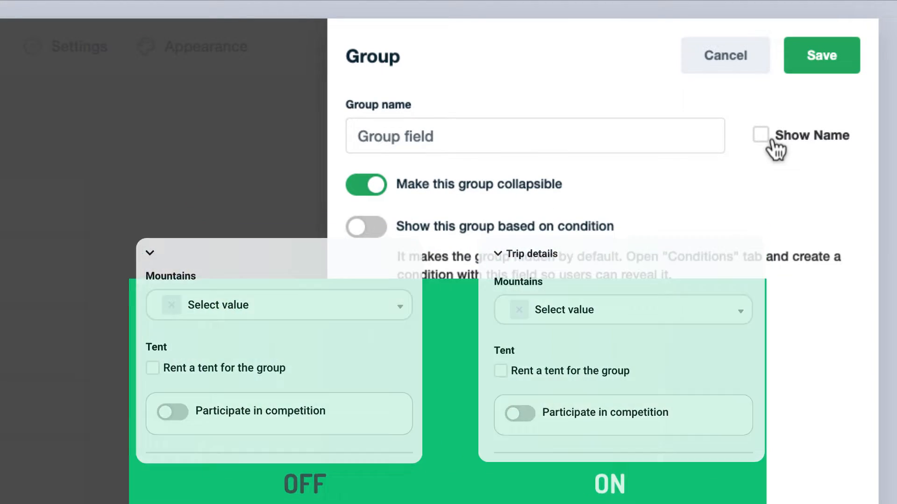
pyautogui.click(760, 135)
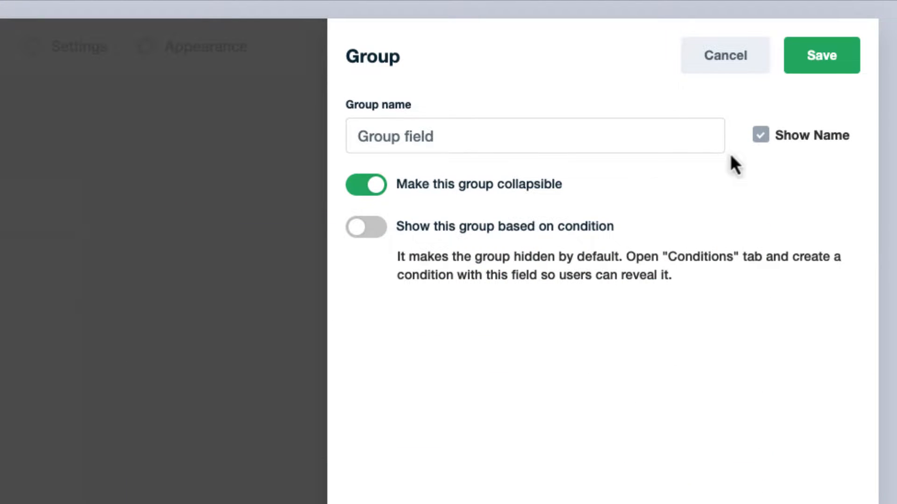
pyautogui.click(367, 184)
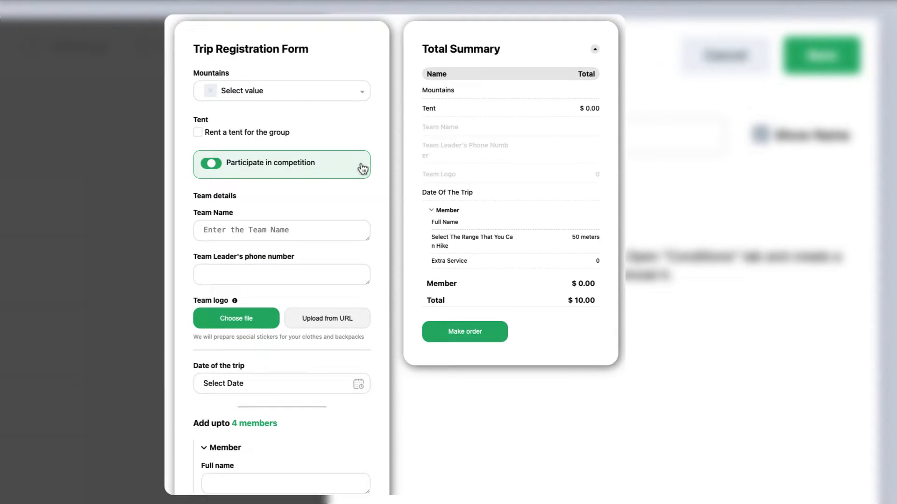
pyautogui.click(210, 163)
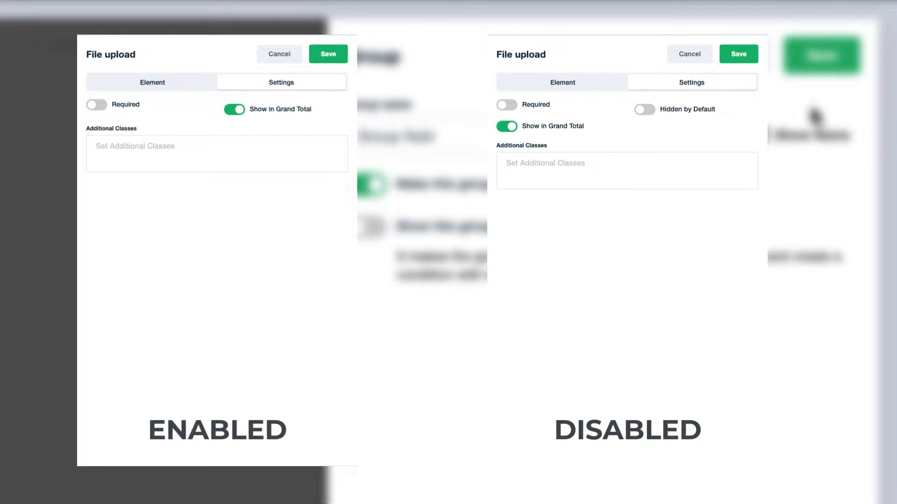
pyautogui.click(328, 54)
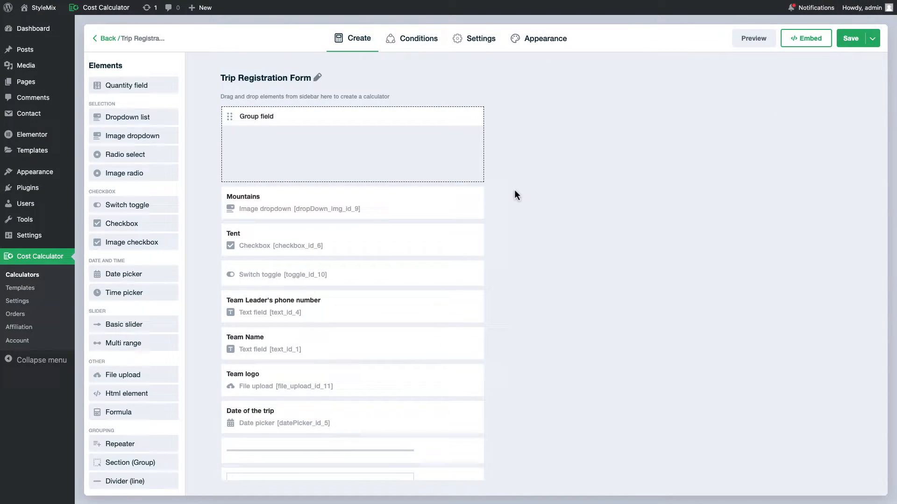
# Preview the form with Mountains, Tent and the toggle inside Group field, then close the preview.
pyautogui.scroll(-3)
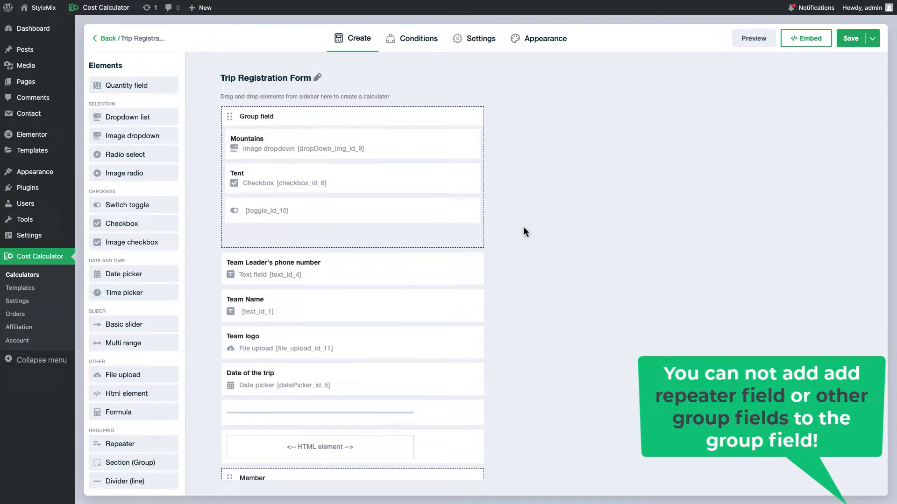
pyautogui.click(753, 38)
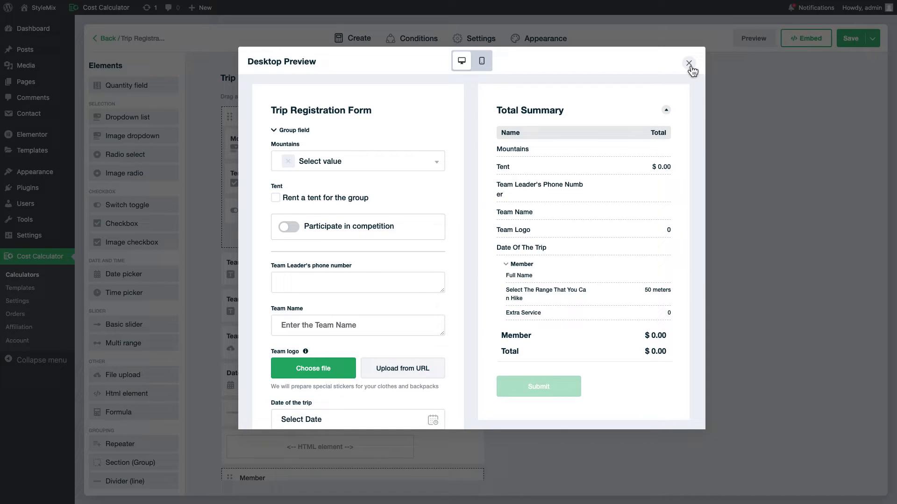
pyautogui.click(690, 62)
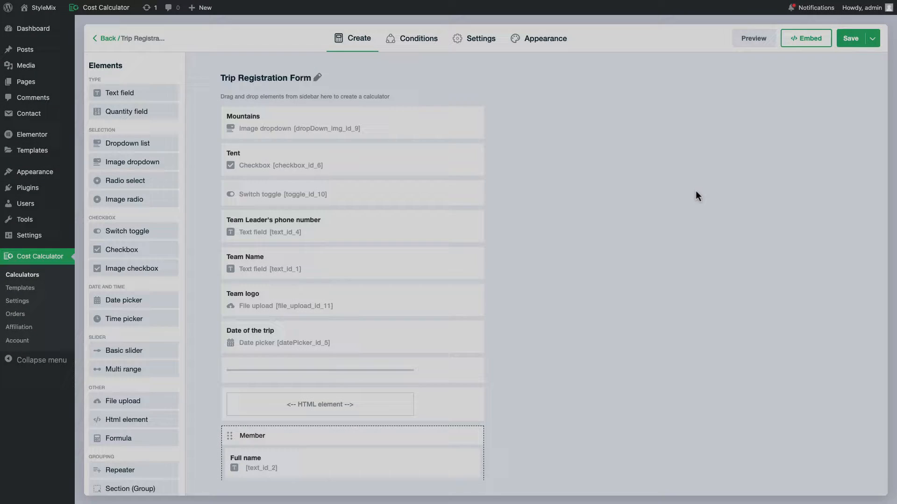
# Preview the form choosing Snowdon and a rented tent, then save the field settings.
pyautogui.click(753, 39)
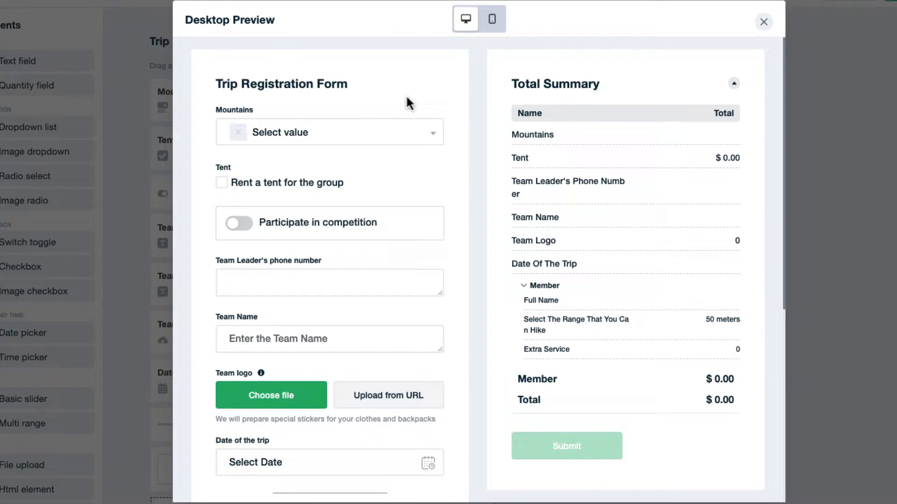
pyautogui.click(329, 132)
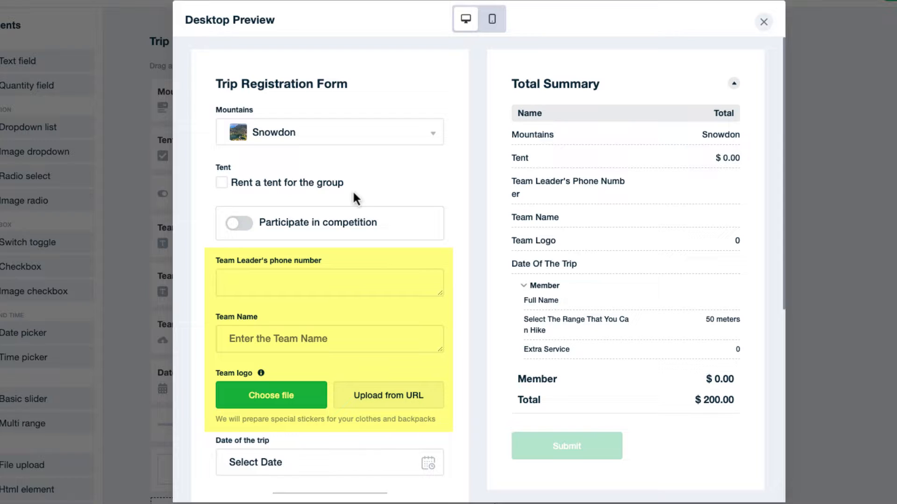
pyautogui.click(221, 183)
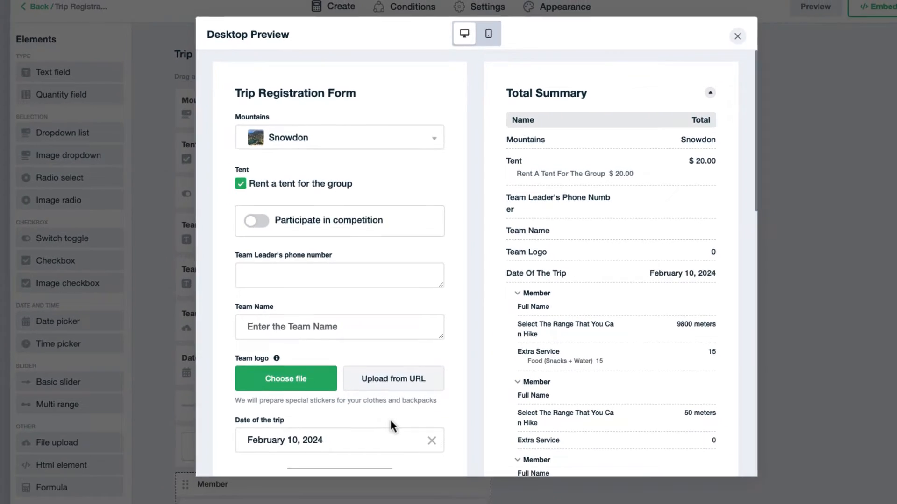
pyautogui.click(737, 37)
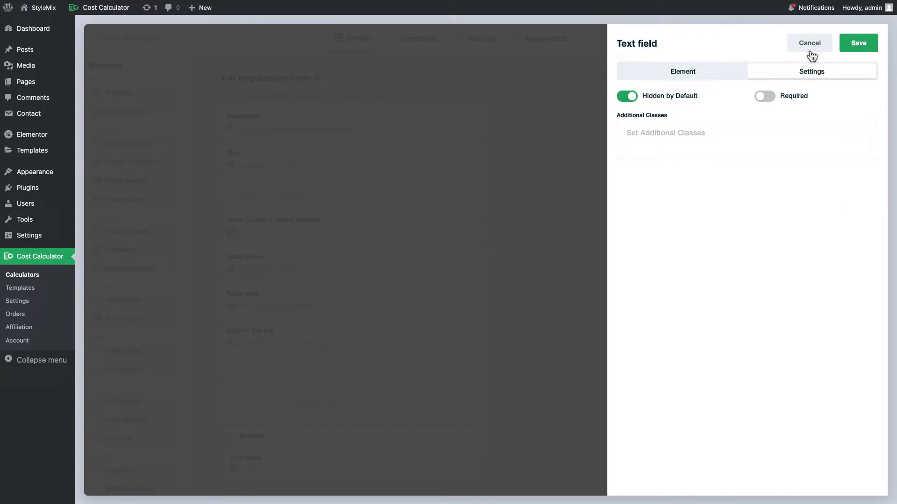
pyautogui.click(857, 42)
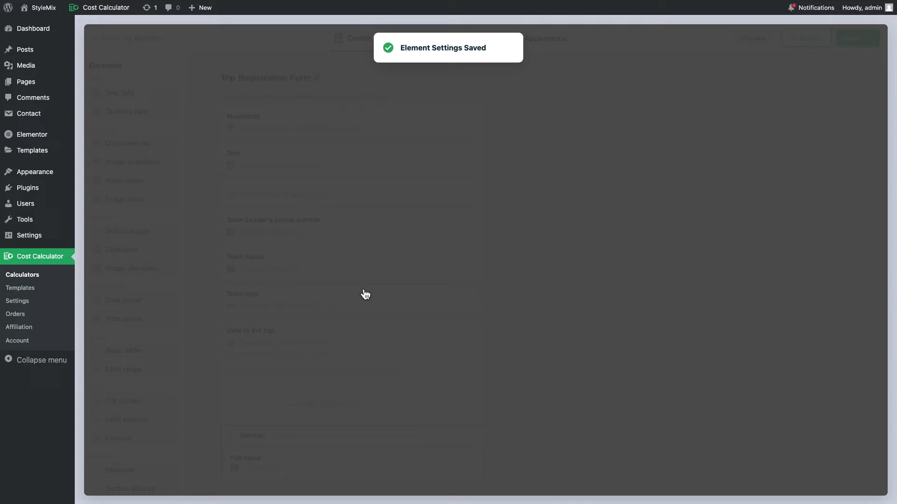
pyautogui.click(417, 38)
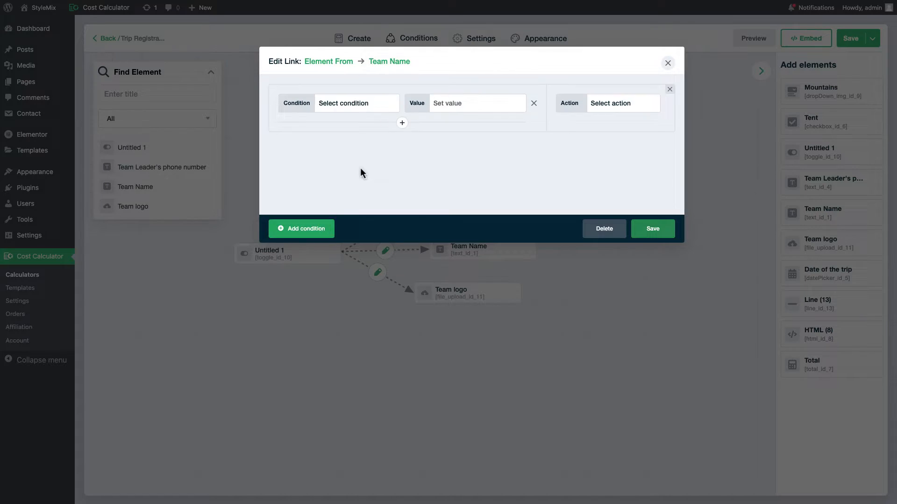
pyautogui.click(652, 228)
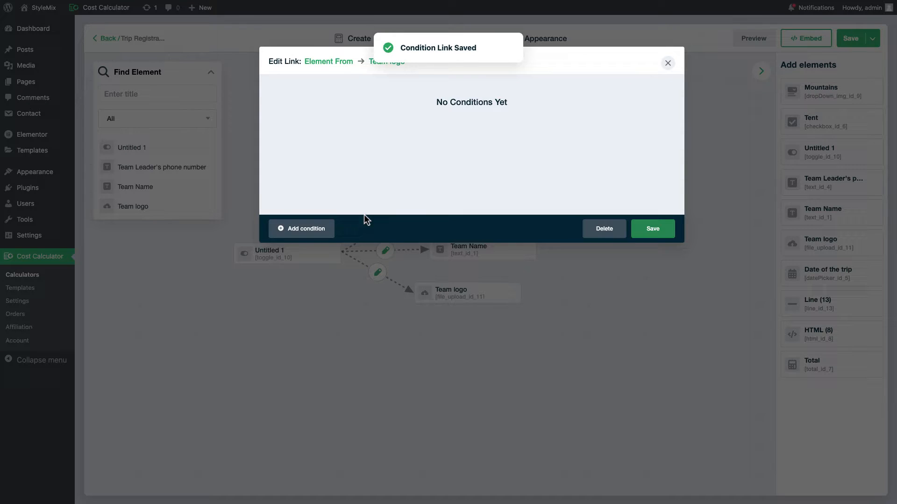
pyautogui.click(667, 62)
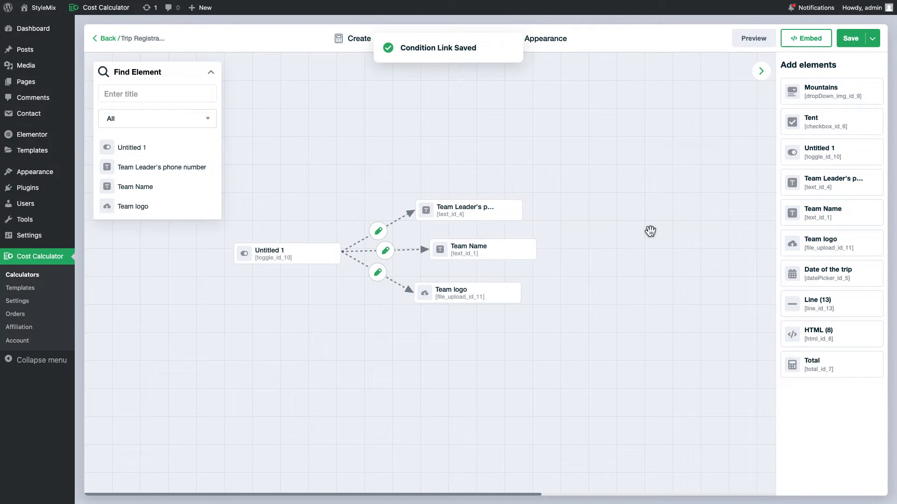
# Create a 'Team details' group around the team fields, shown only based on a condition, and save it.
pyautogui.click(753, 38)
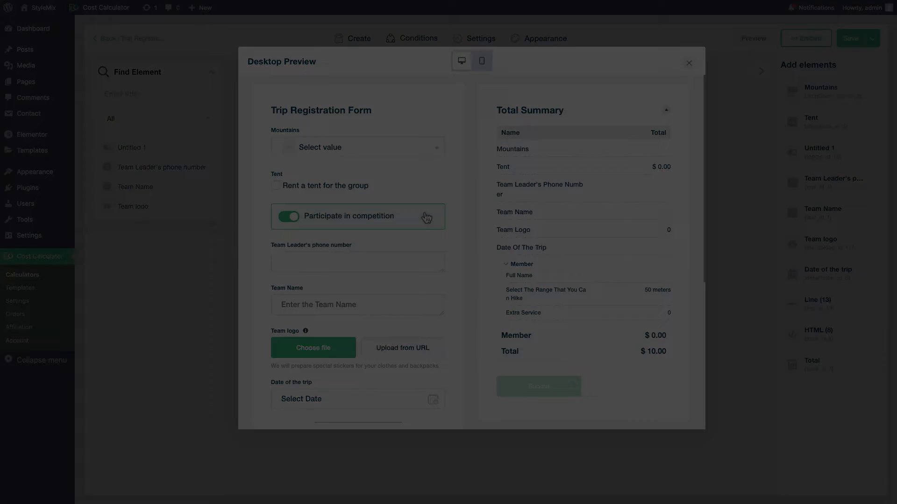
pyautogui.click(688, 63)
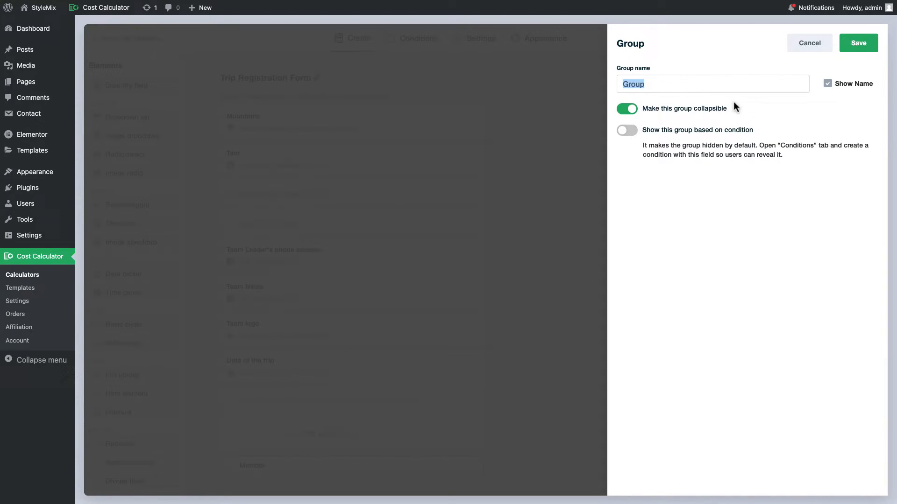
pyautogui.write('Team details')
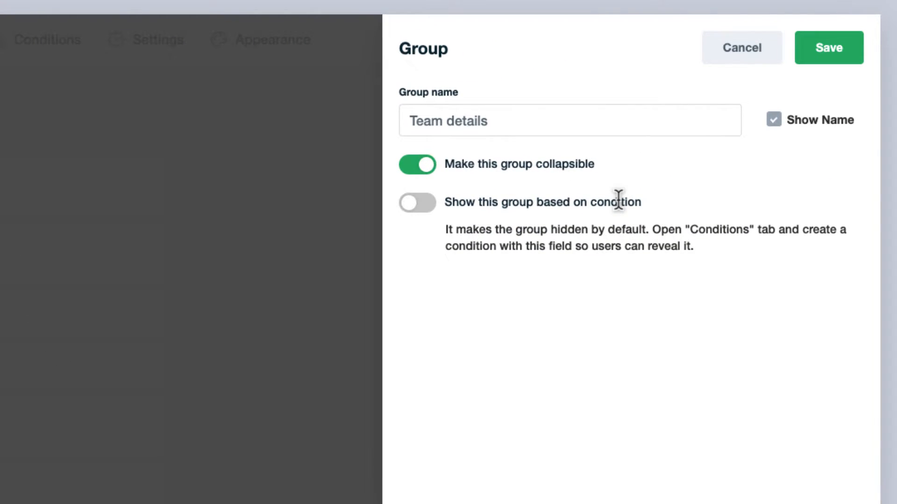
pyautogui.click(418, 203)
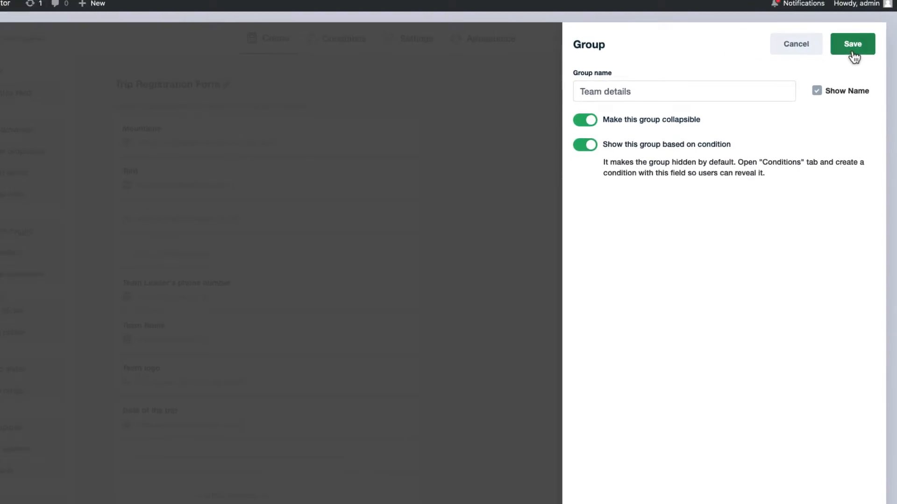
pyautogui.click(852, 44)
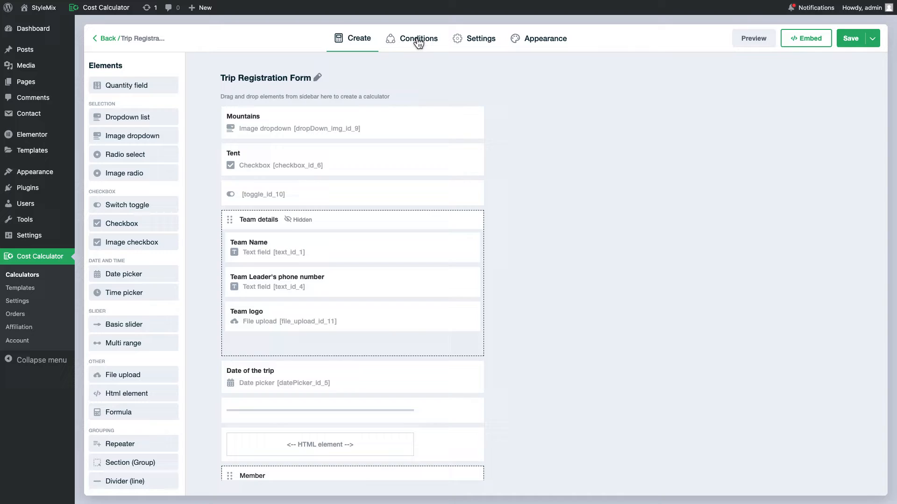
# On the toggle → Team details link, add an 'Is selected (label(s))' condition with action Show and save.
pyautogui.click(417, 38)
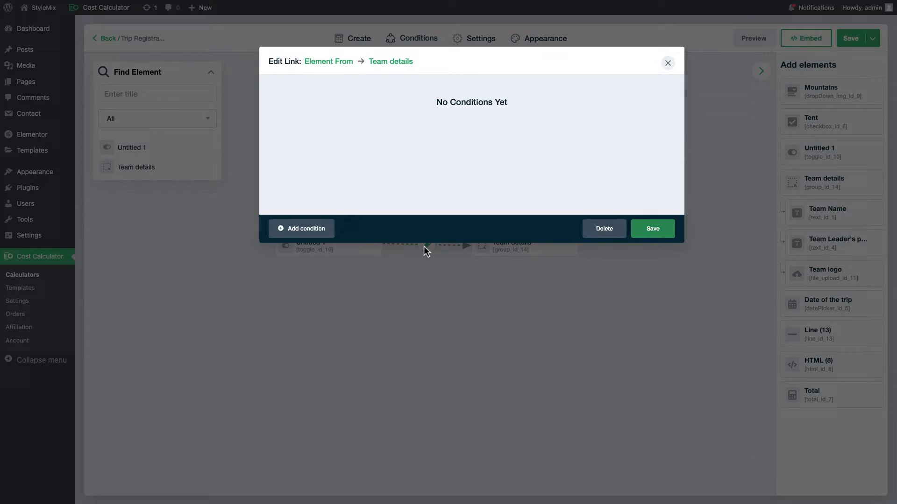
pyautogui.click(302, 228)
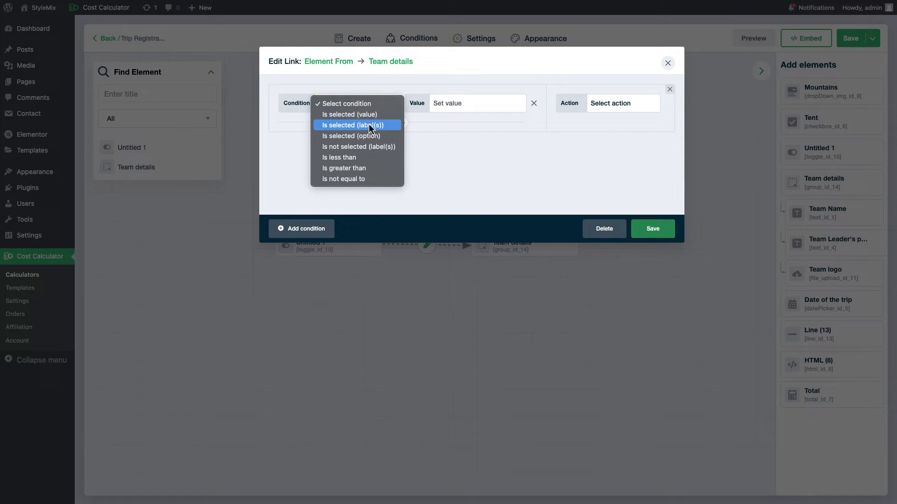
pyautogui.click(354, 124)
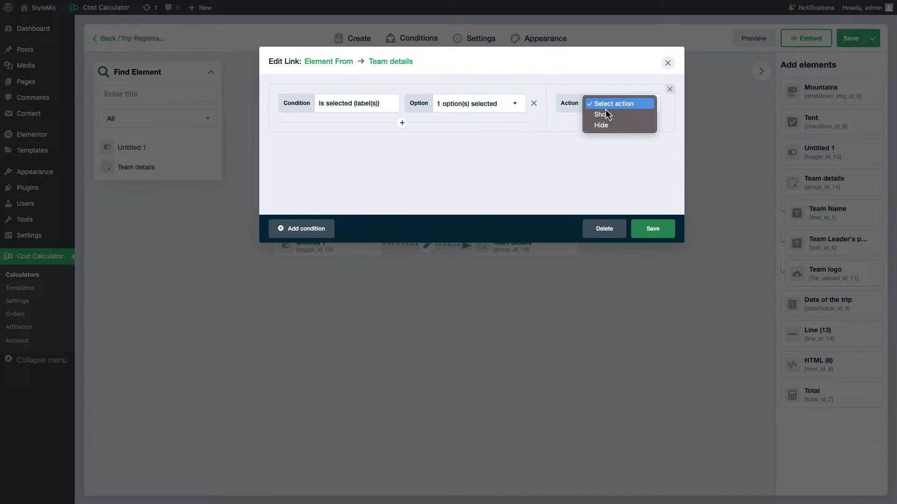
pyautogui.click(652, 227)
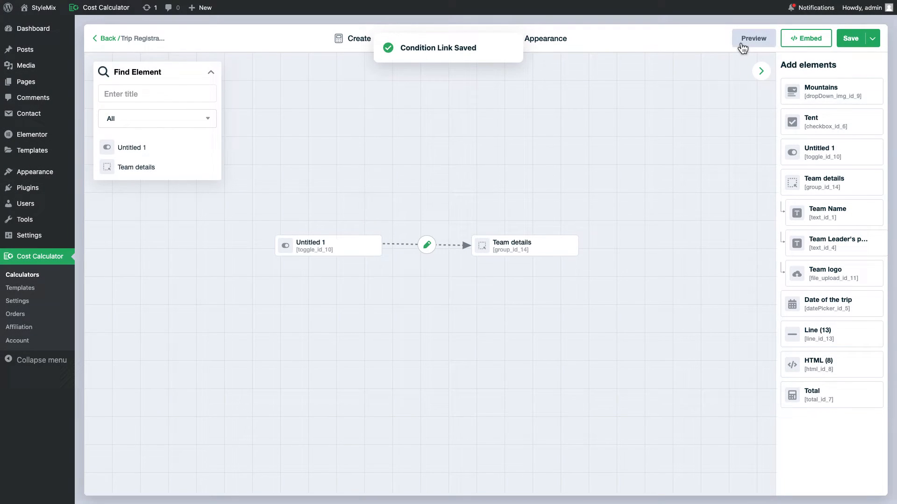
# Preview the form and switch Participate in competition off and on to check Team details hides and reappears.
pyautogui.click(753, 38)
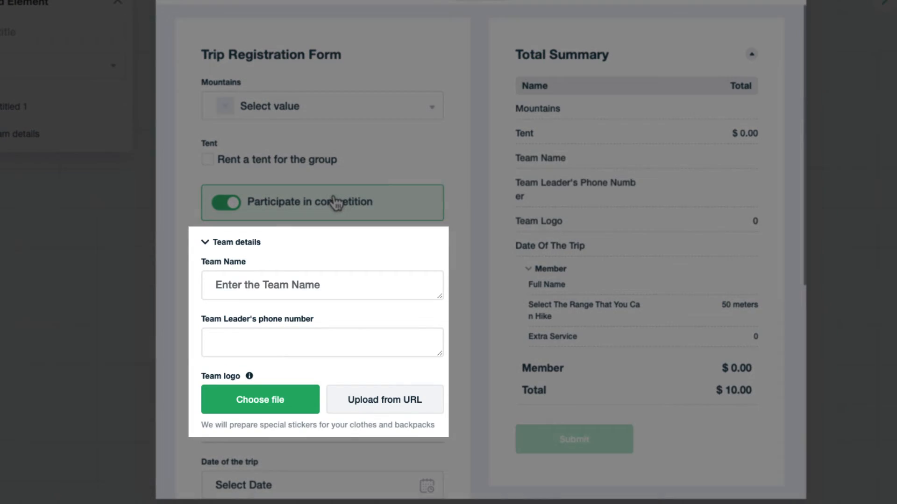
pyautogui.click(224, 202)
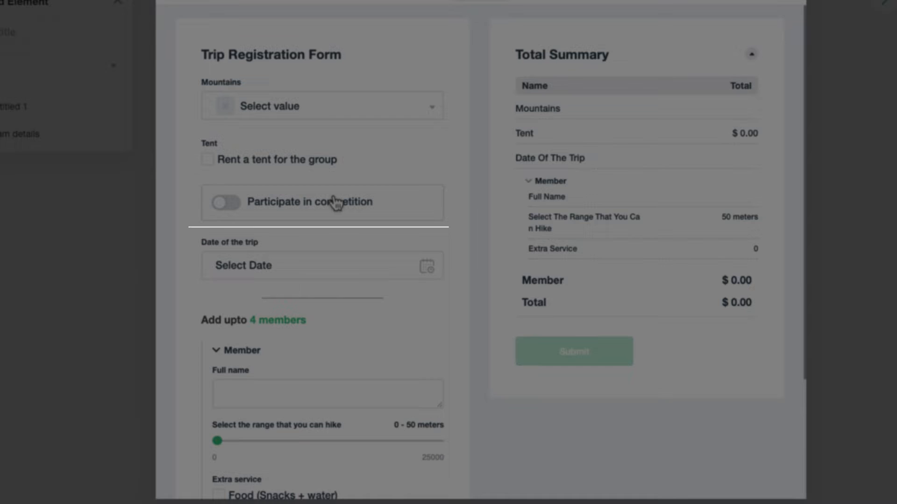
pyautogui.click(226, 203)
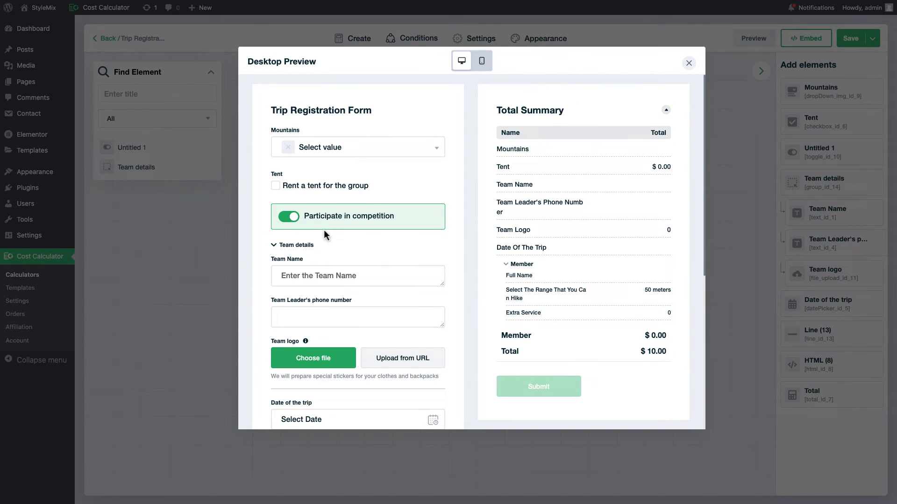
pyautogui.click(688, 62)
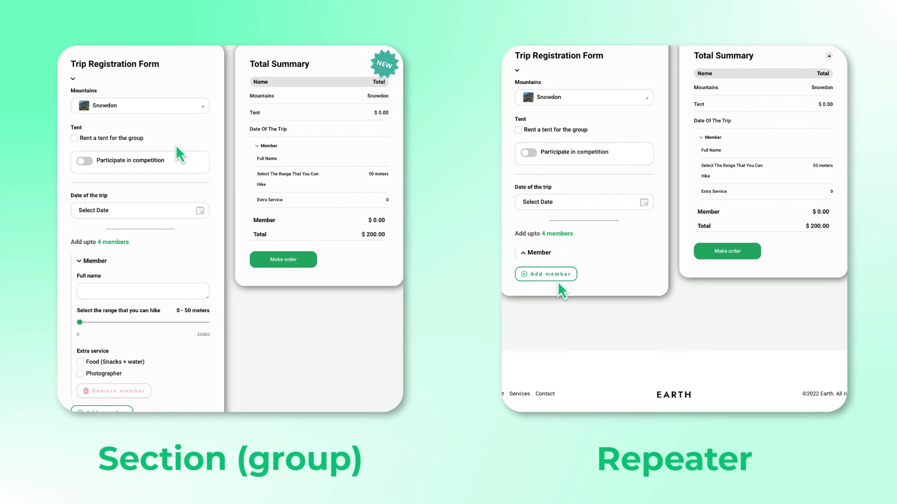
pyautogui.click(84, 161)
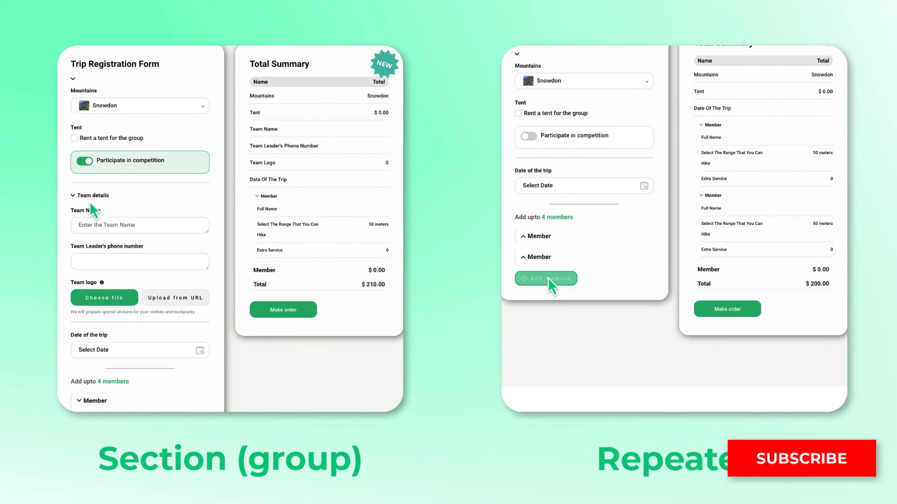
pyautogui.click(544, 278)
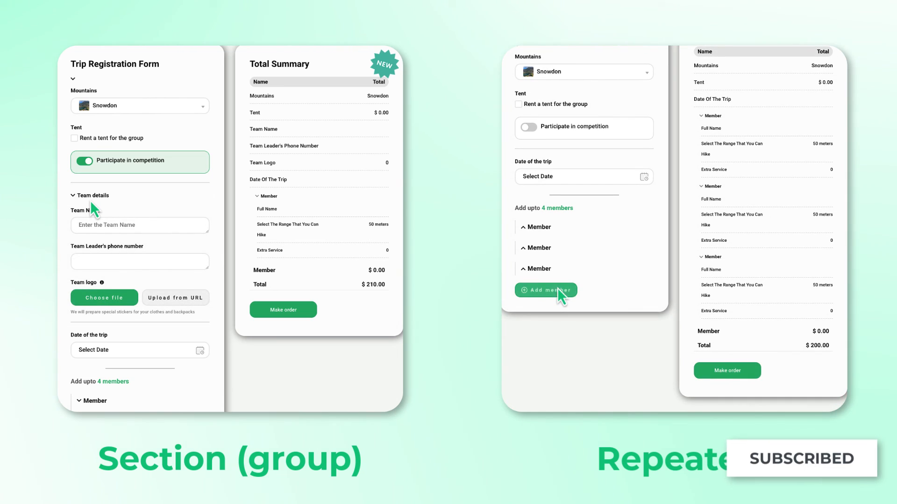